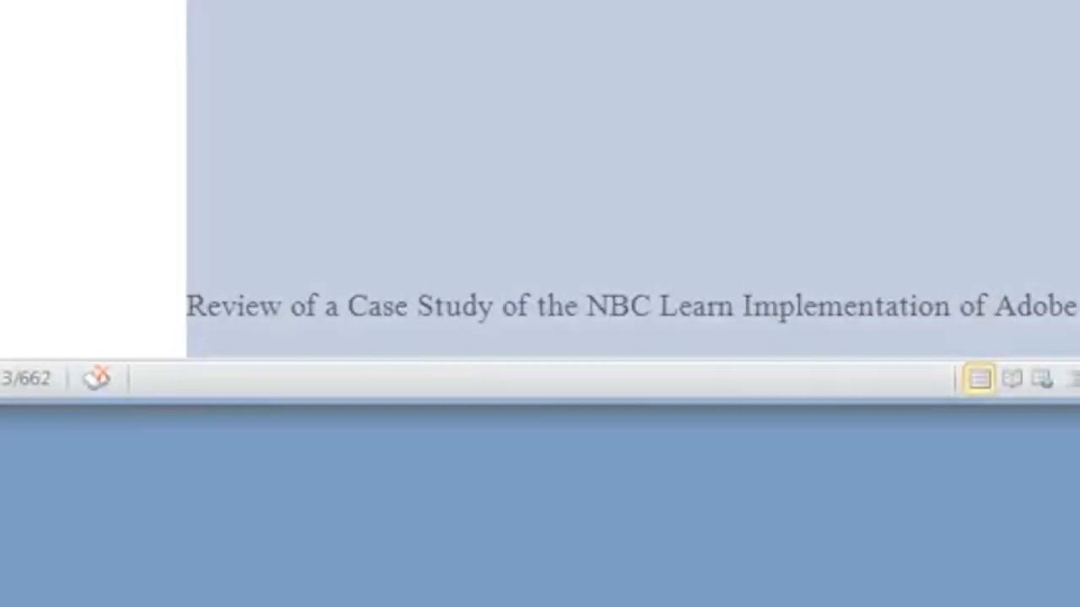
Shrink the Word window and bring the abstract sentence containing NBC into view
scroll("up", 3)
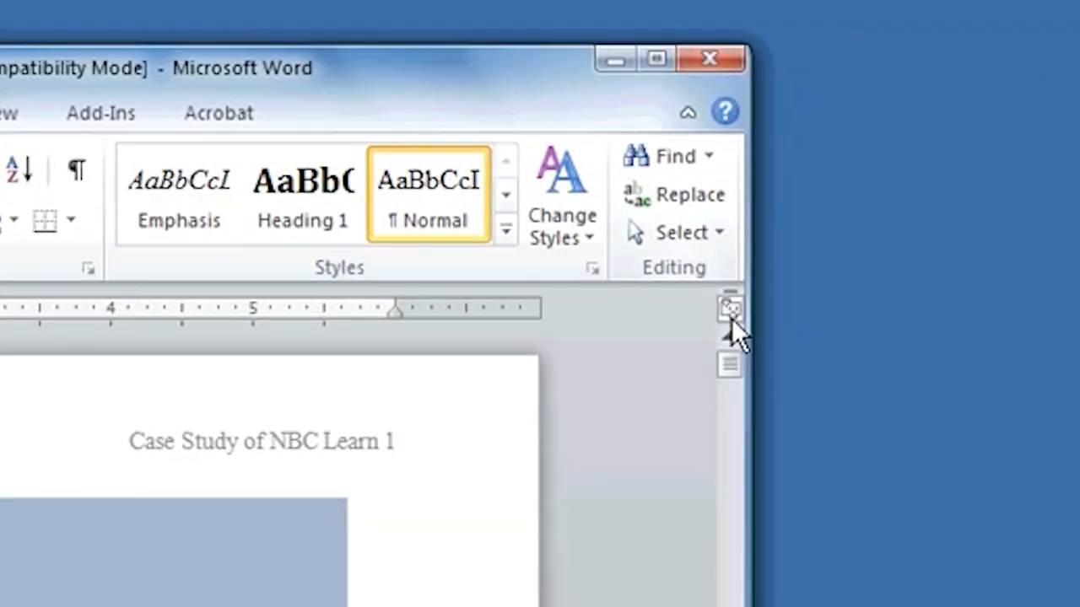
left_click_drag(729, 324, 641, 307)
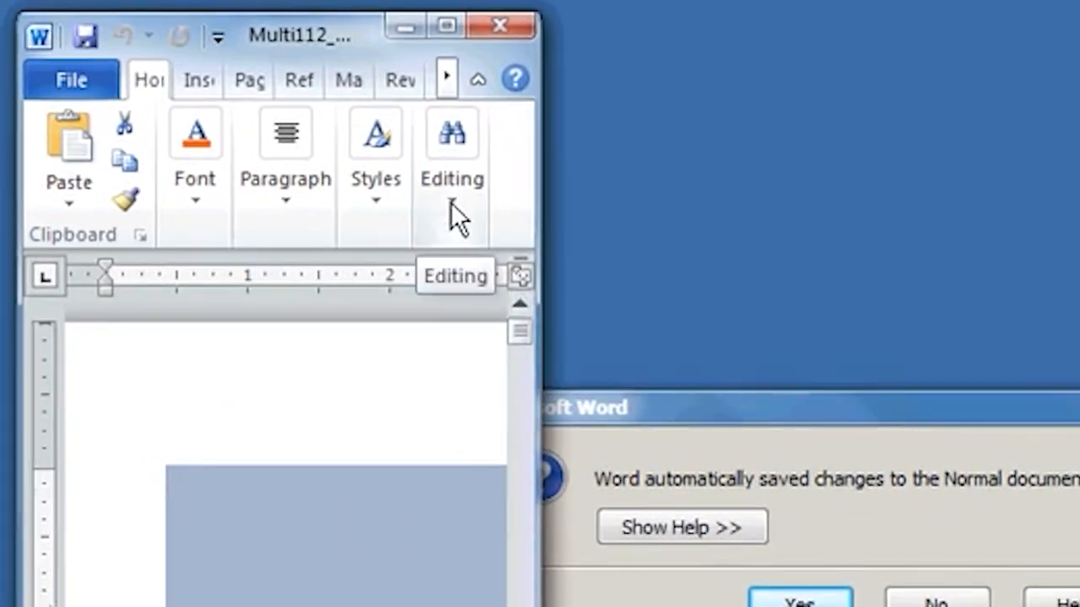
mouse_move(536, 262)
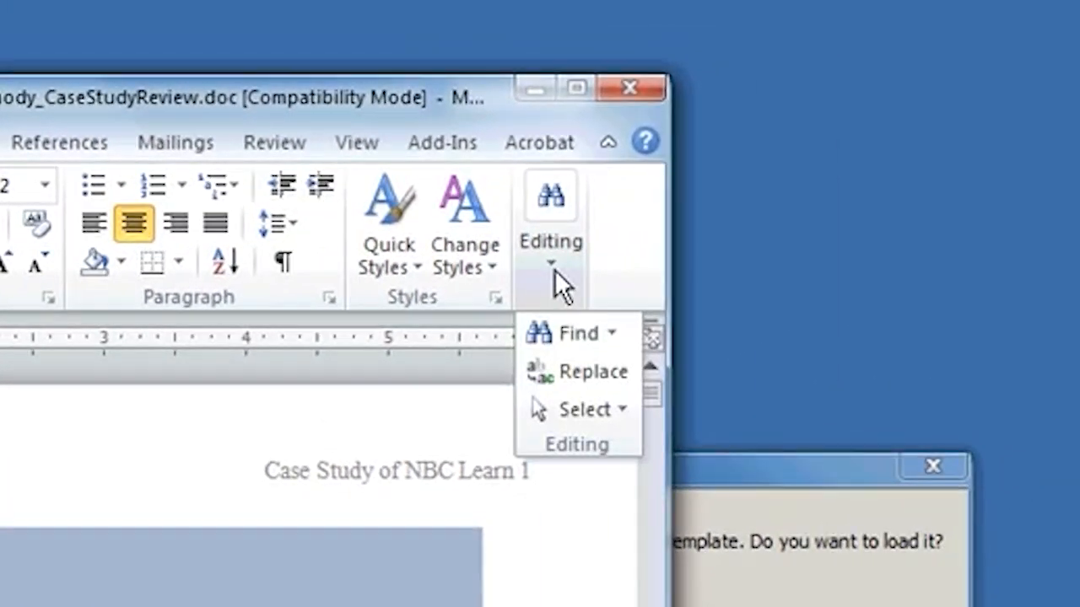
mouse_move(580, 373)
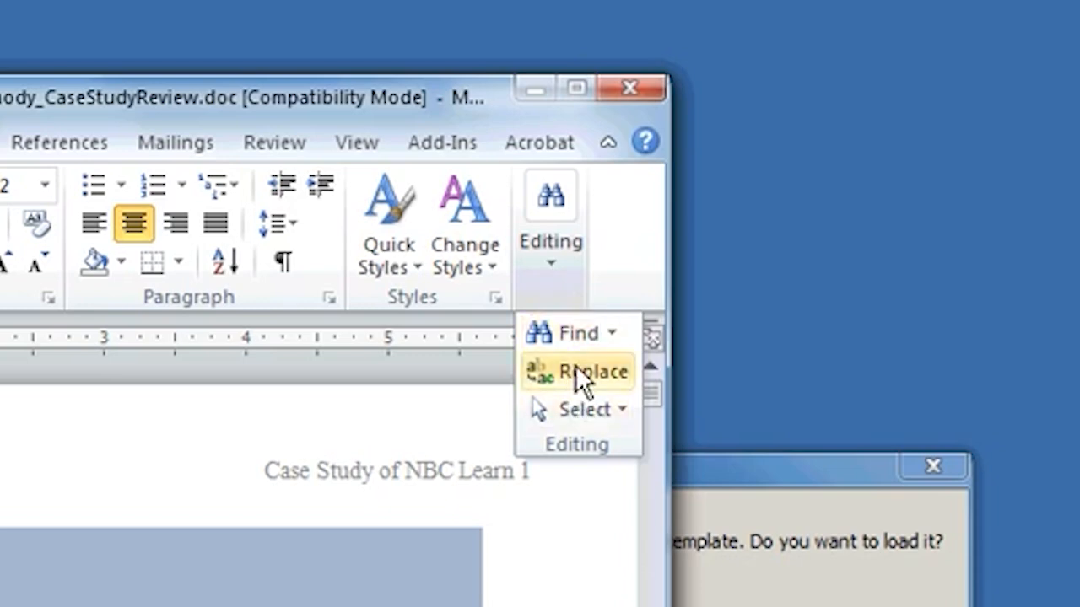
mouse_move(671, 420)
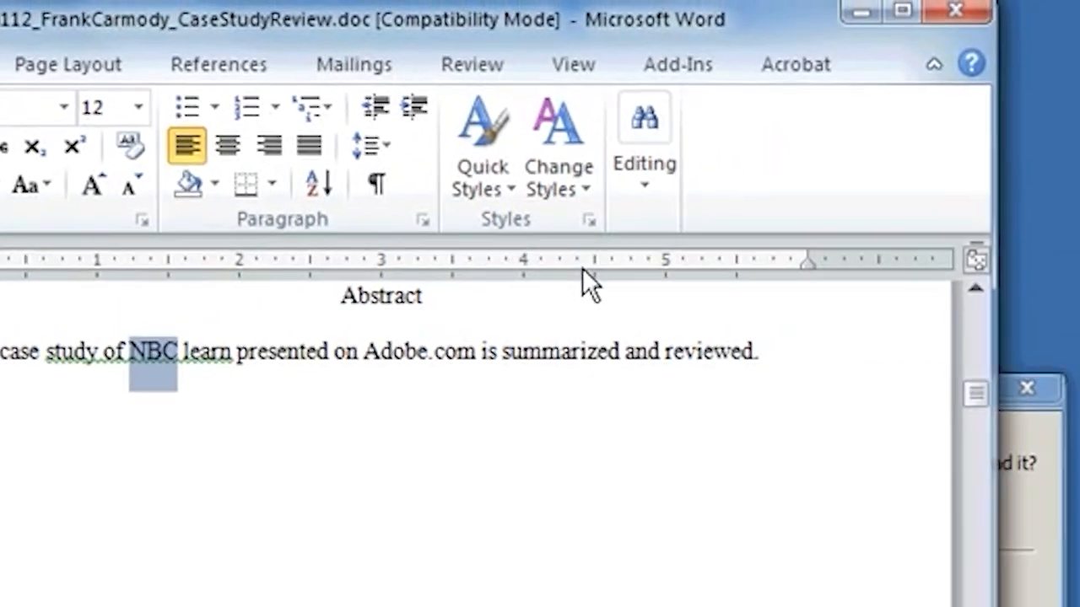
mouse_move(641, 194)
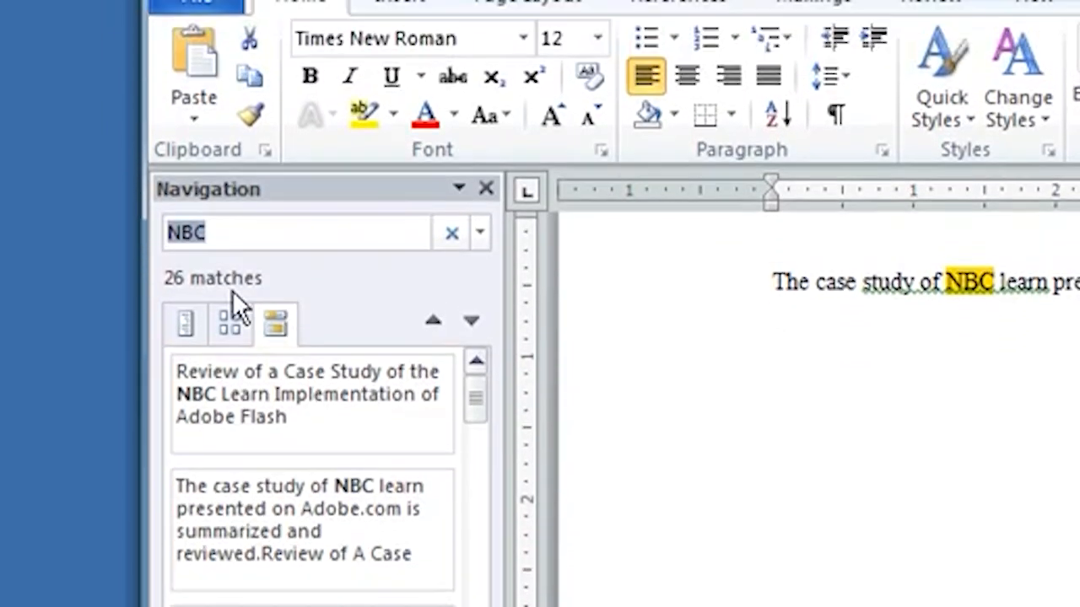
Scroll through the 26 NBC matches listed in the Navigation pane results
scroll("down", 3)
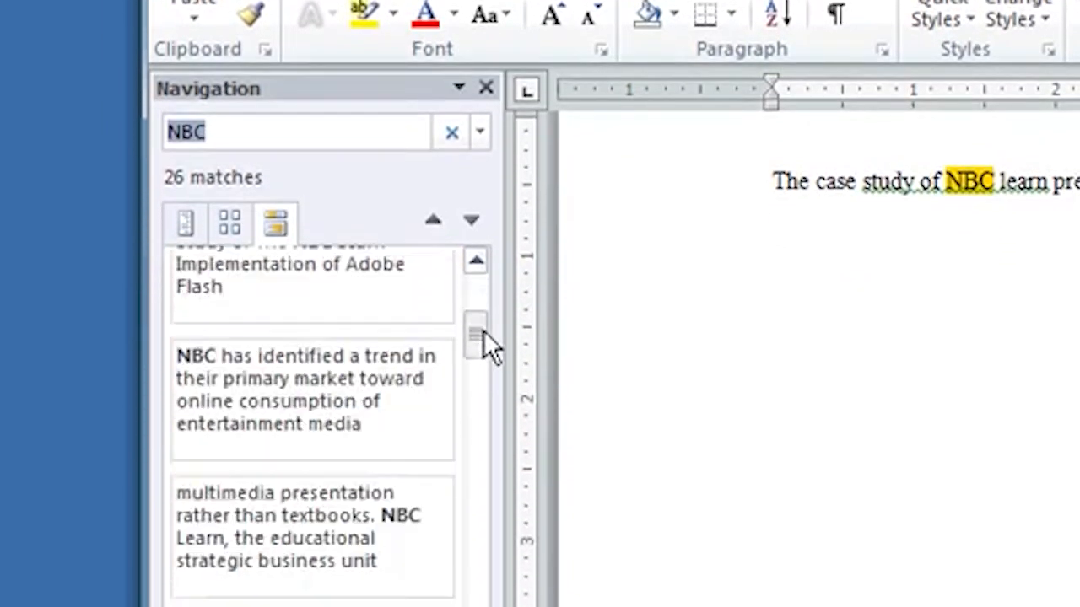
scroll("down", 3)
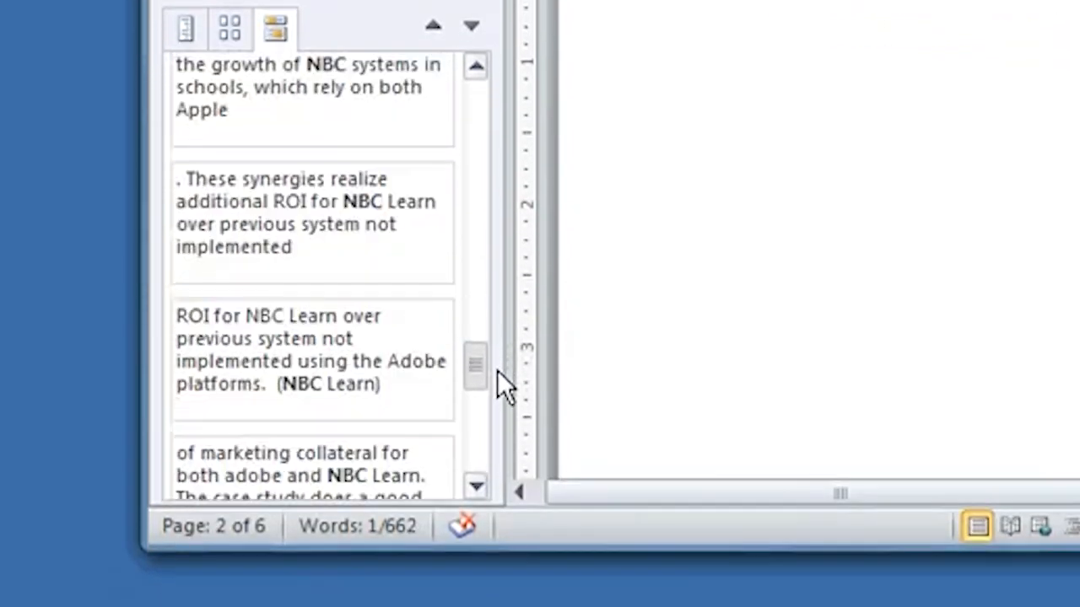
scroll("down", 3)
type("a")
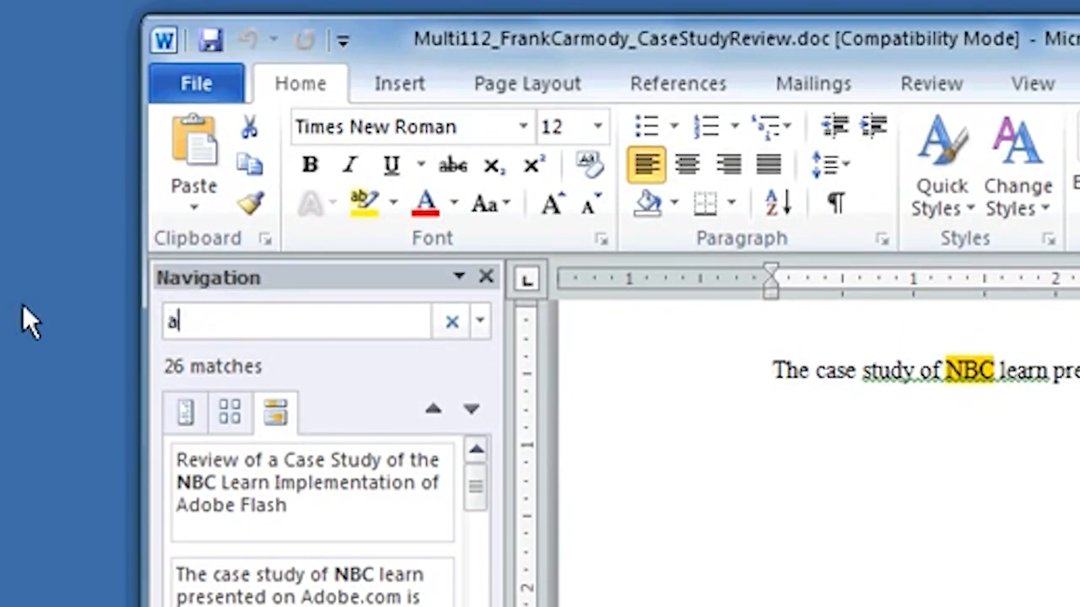
Search the document for 'adobe' and review its 11 matches in the results
type("d")
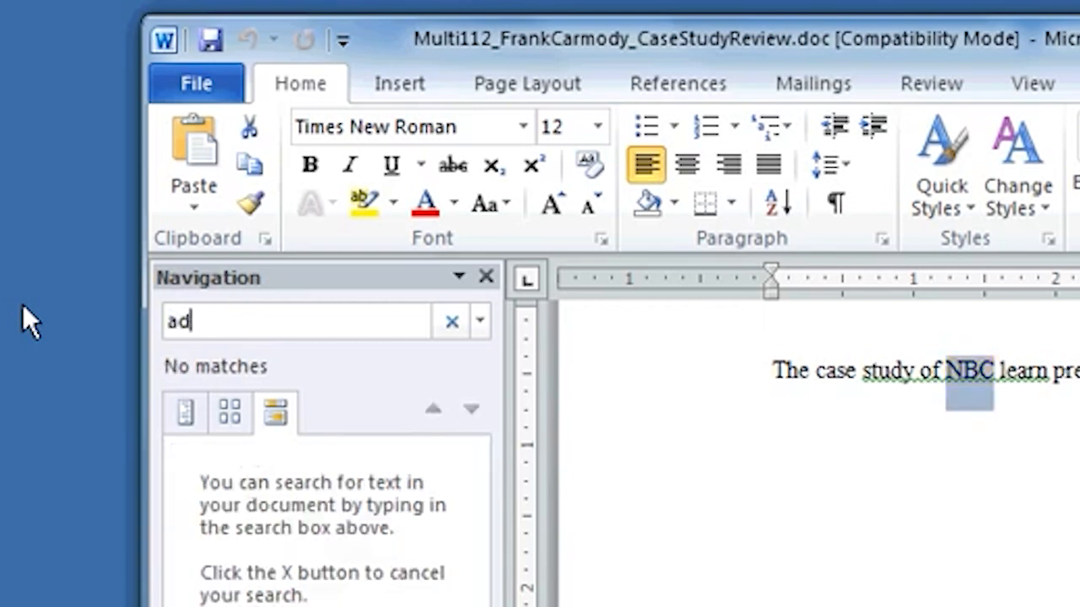
type("obe")
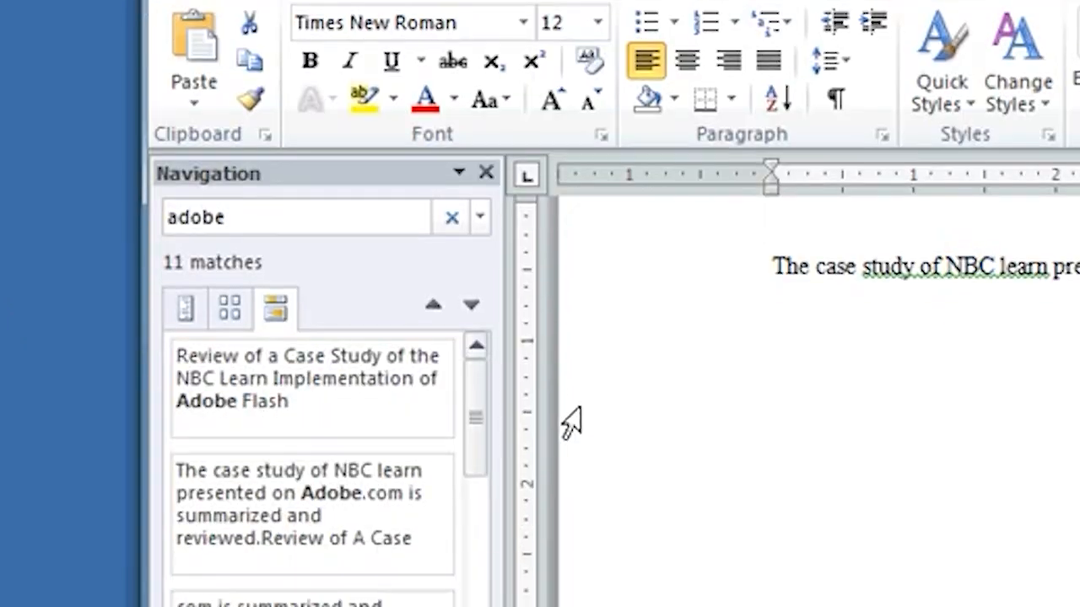
scroll("down", 3)
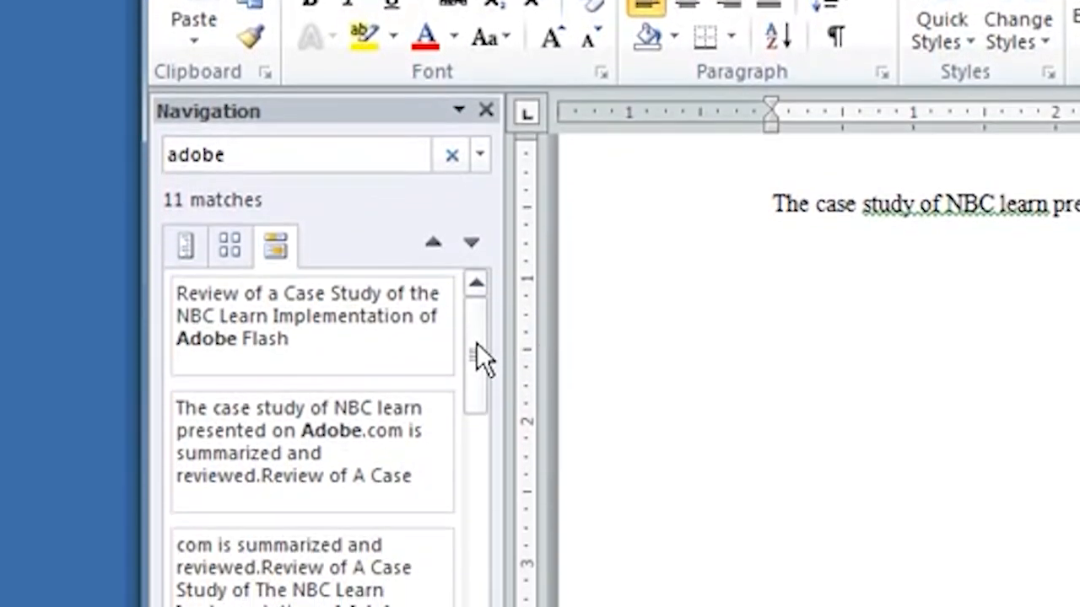
scroll("down", 3)
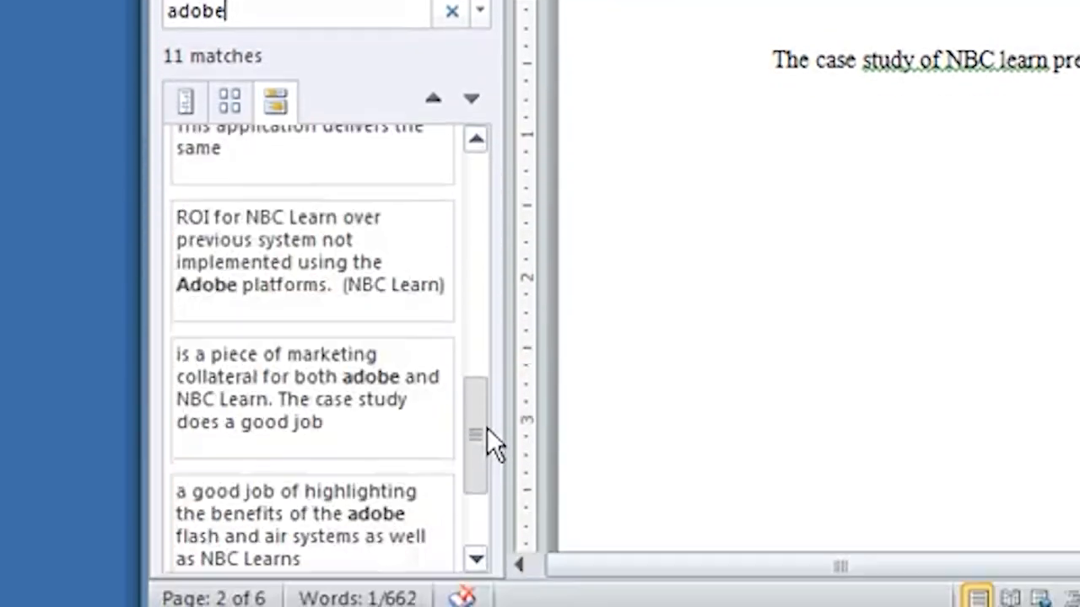
scroll("down", 3)
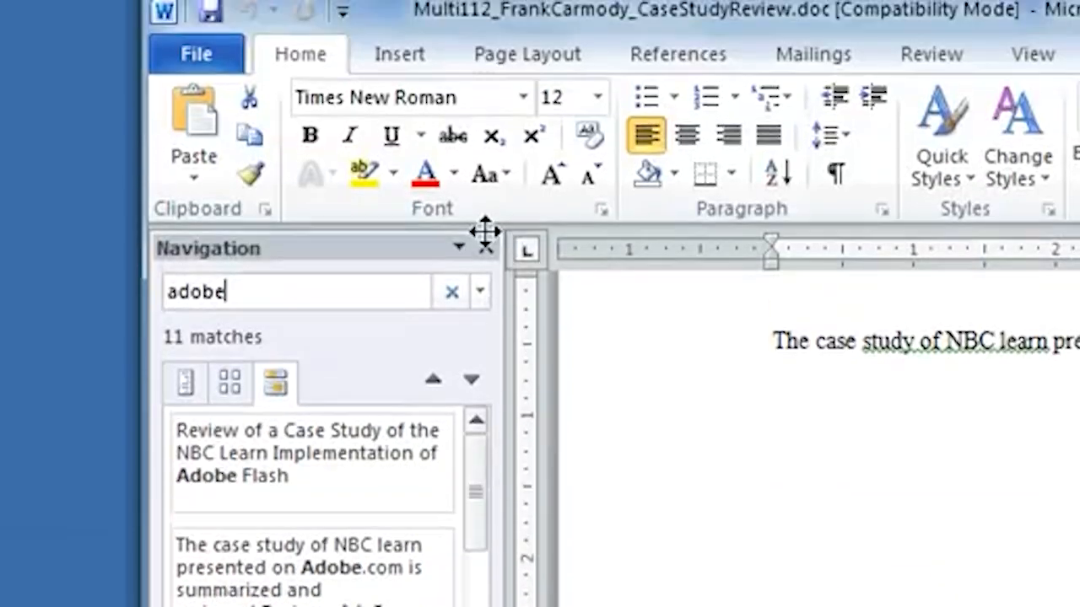
left_click(486, 246)
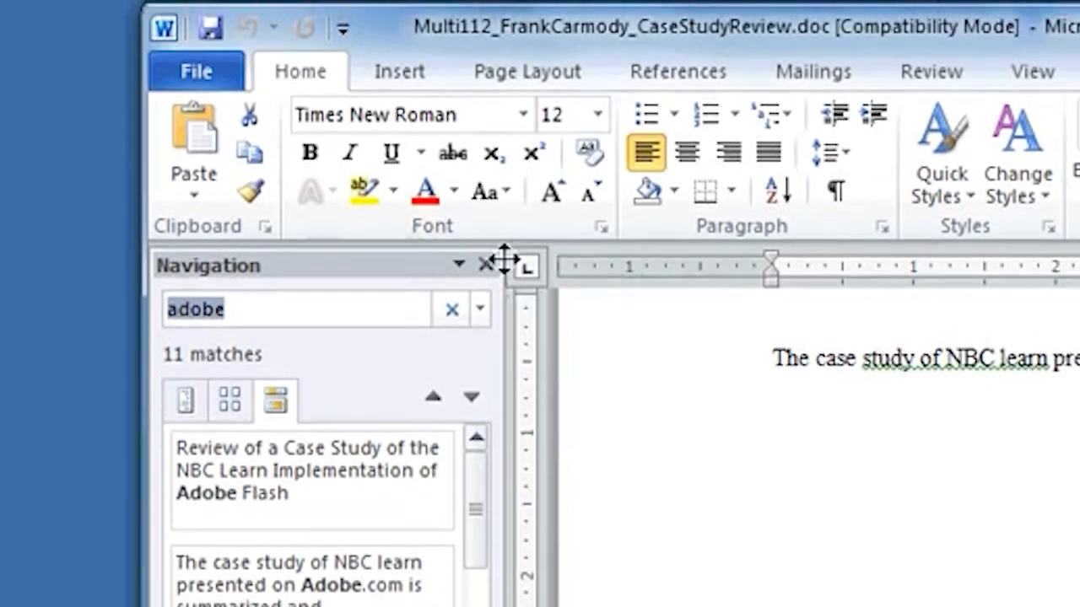
Close the search results pane and bring up the Find and Replace commands
left_click(486, 264)
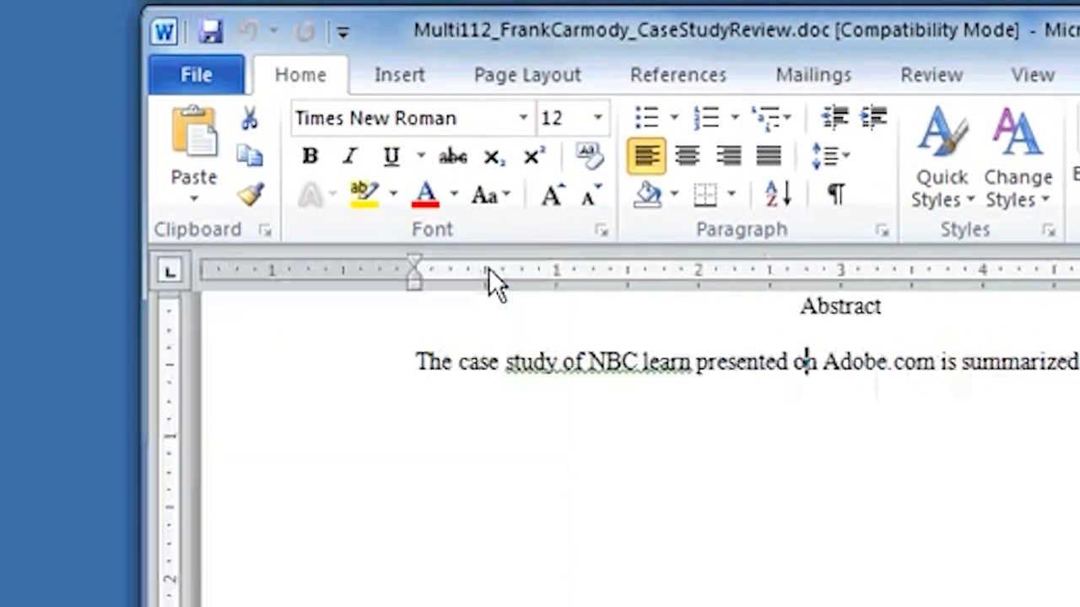
left_click(540, 262)
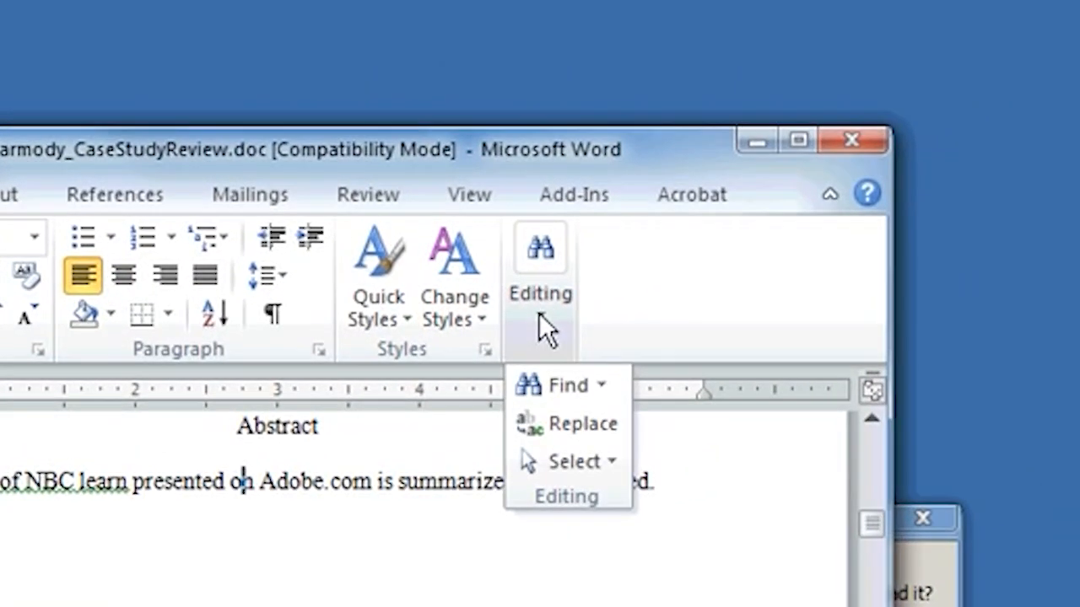
mouse_move(557, 384)
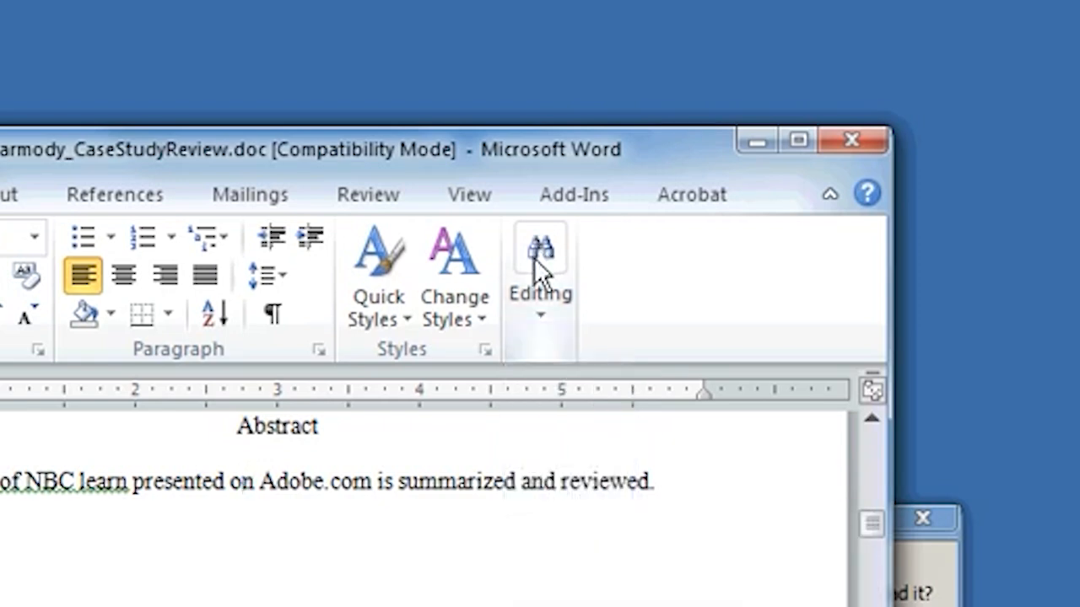
left_click(540, 270)
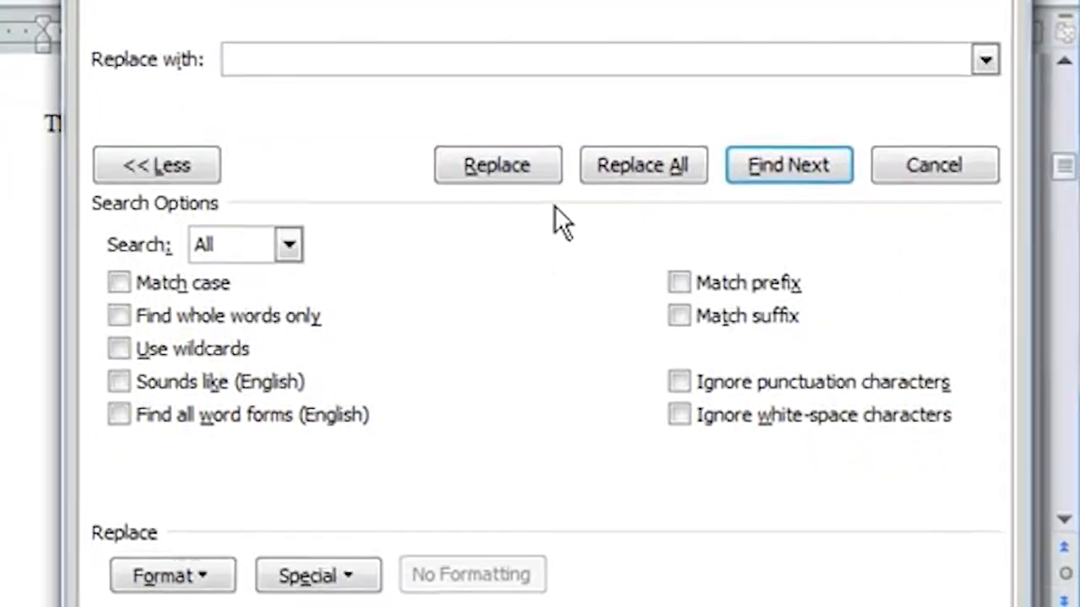
Search for 'has' with Find all word forms enabled and find the next match
left_click(240, 139)
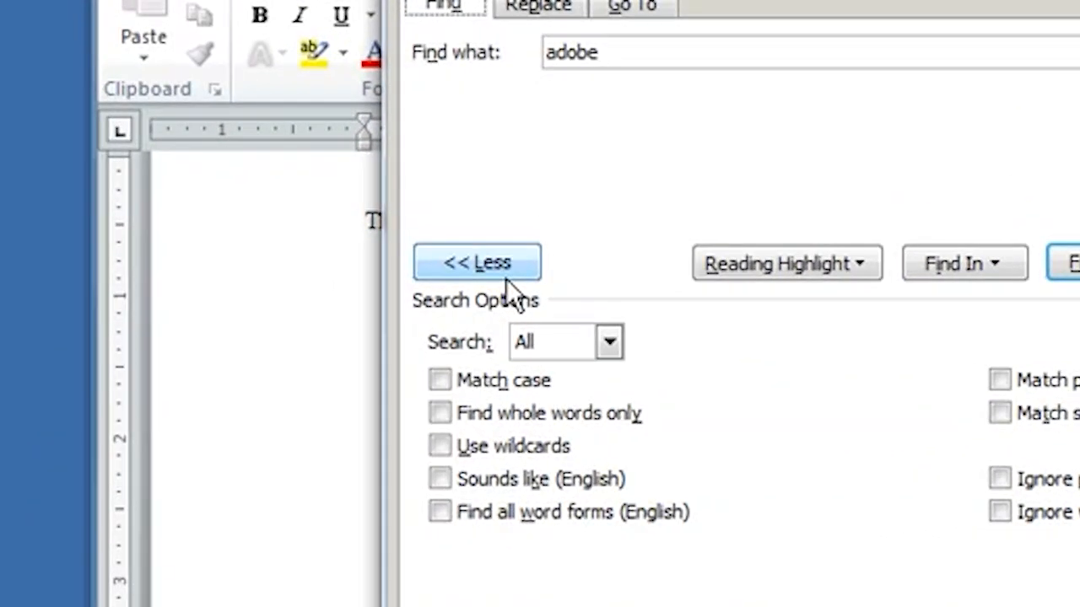
left_click(476, 262)
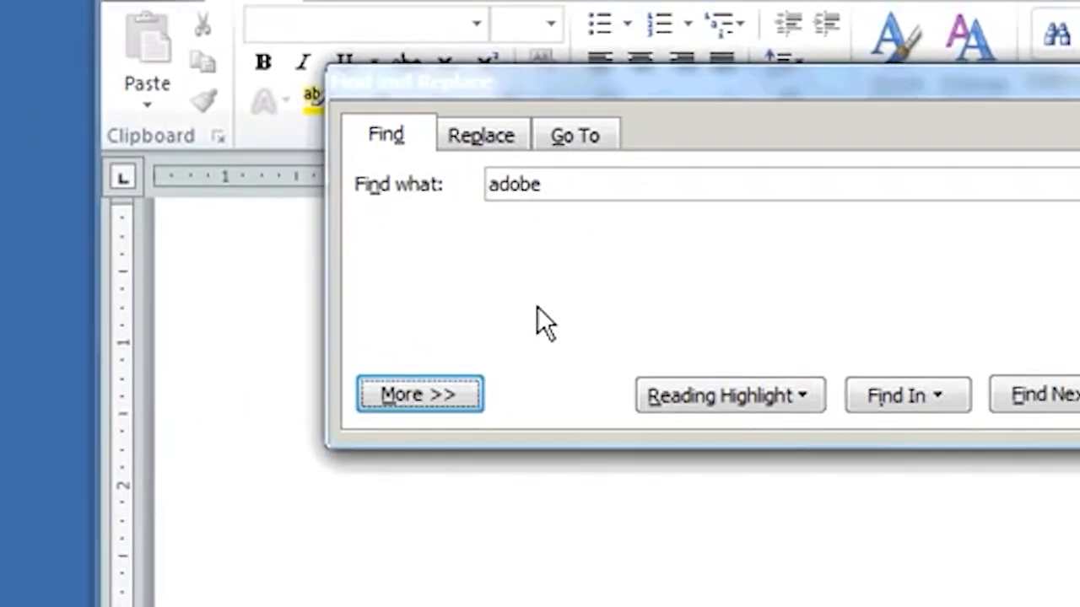
mouse_move(678, 284)
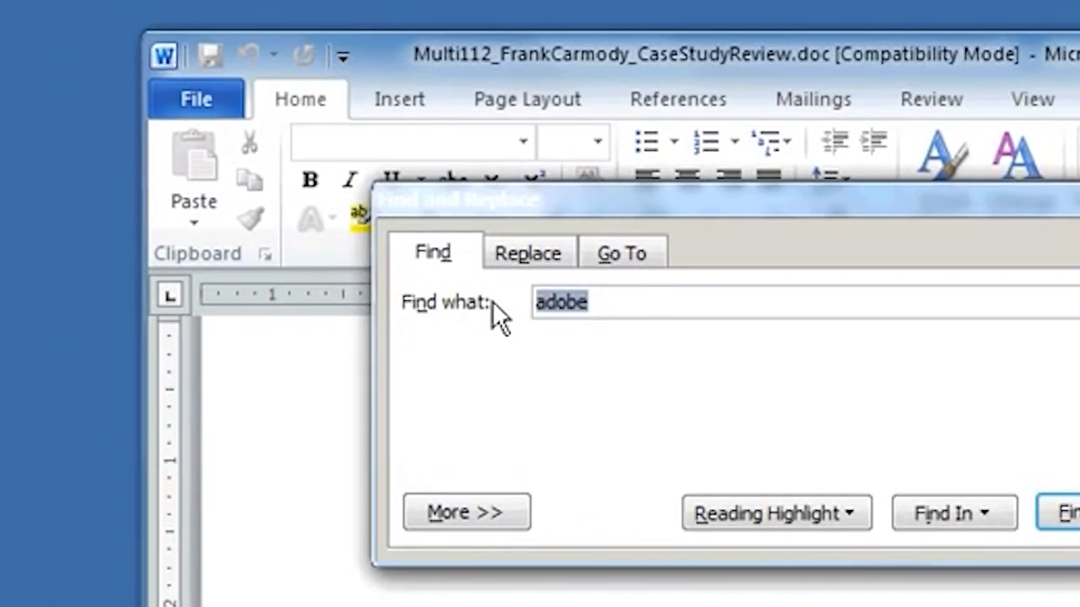
type("has")
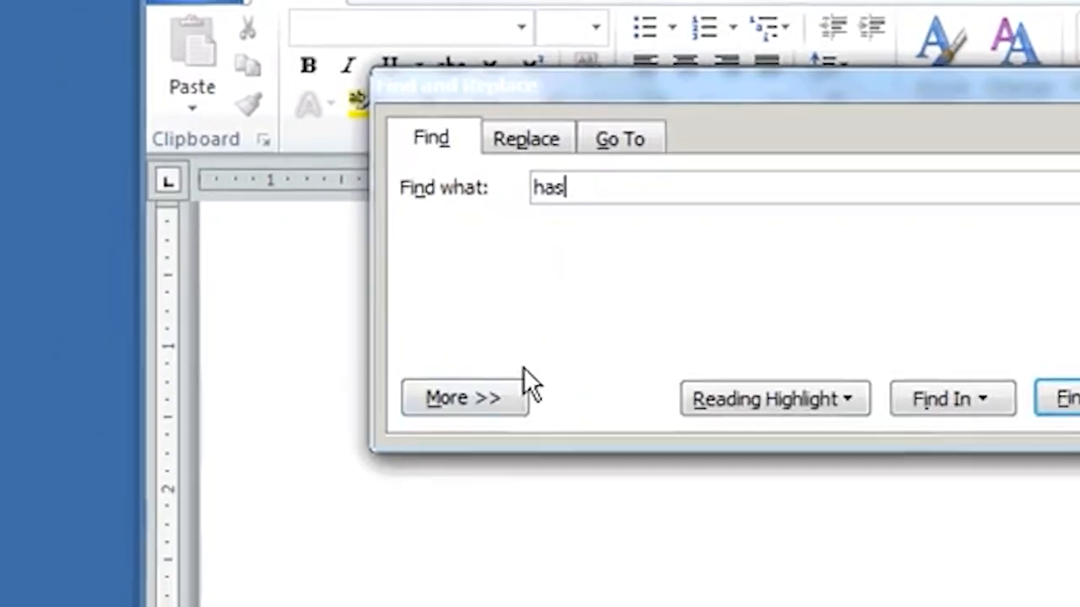
left_click(462, 398)
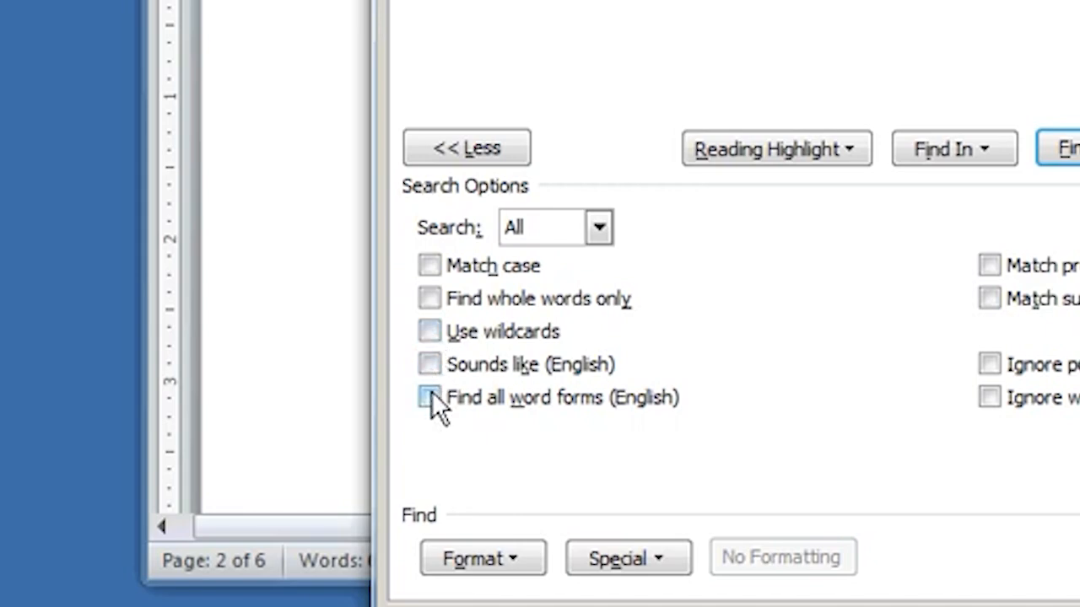
left_click(428, 398)
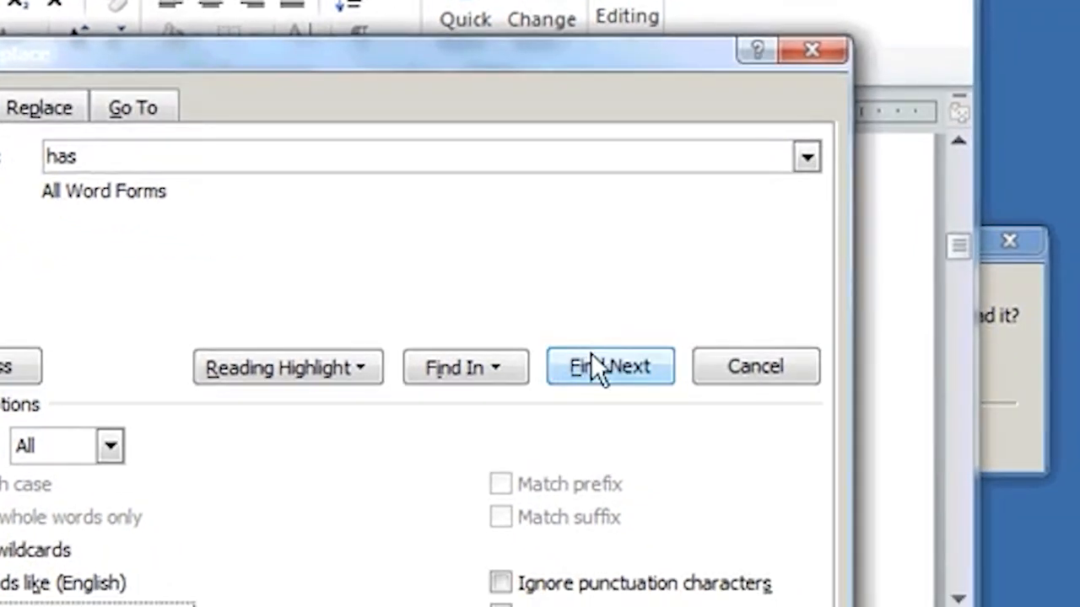
left_click(609, 366)
type("mirroe")
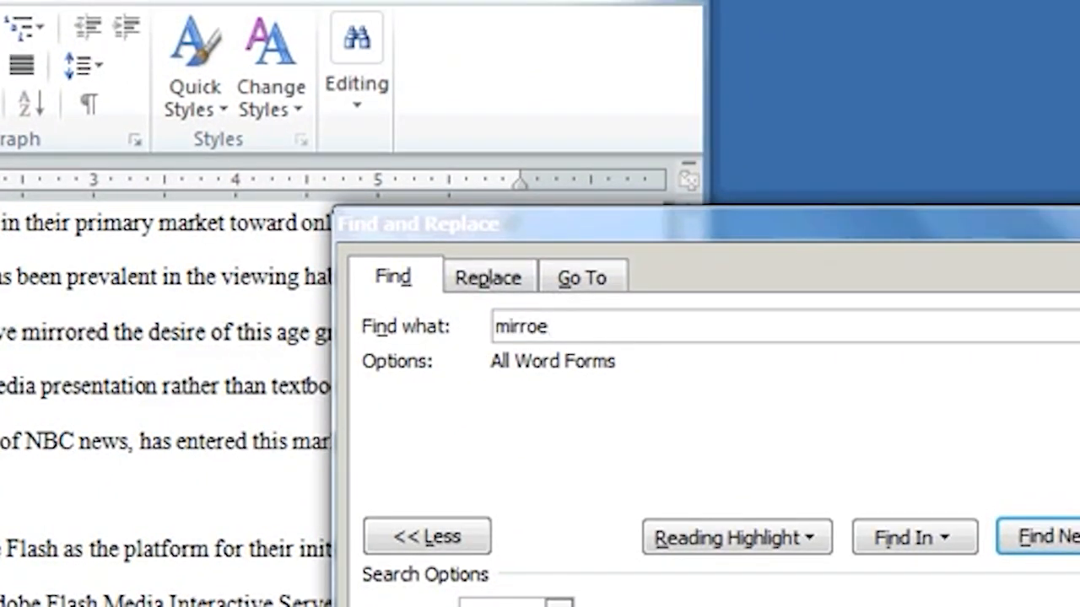
Search for 'mirror' (trying mirror* with wildcards), landing on the word mirrored
key("Backspace")
type("r*")
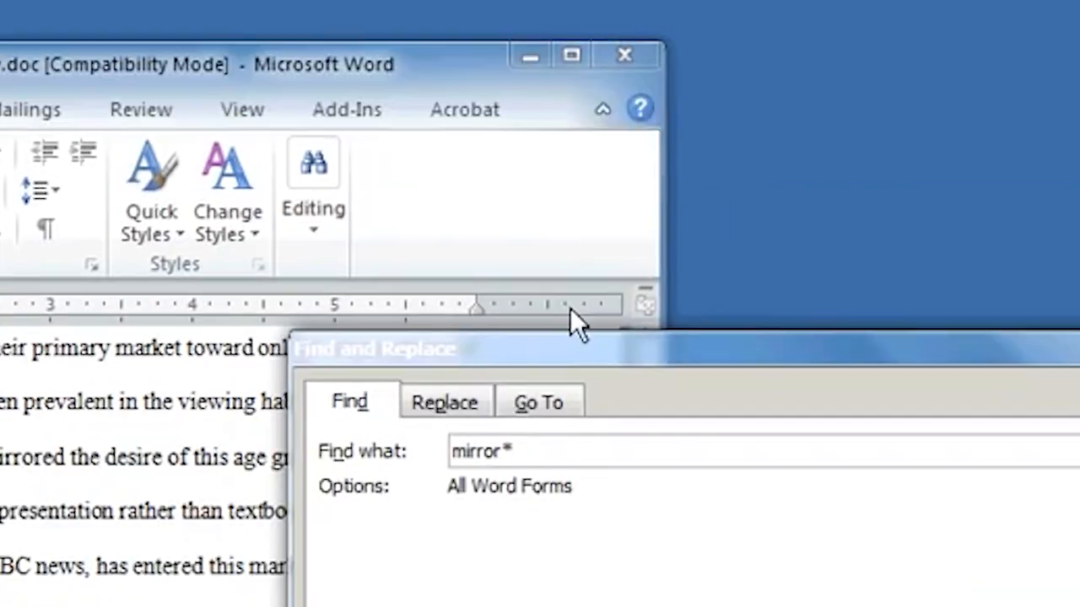
left_click(481, 310)
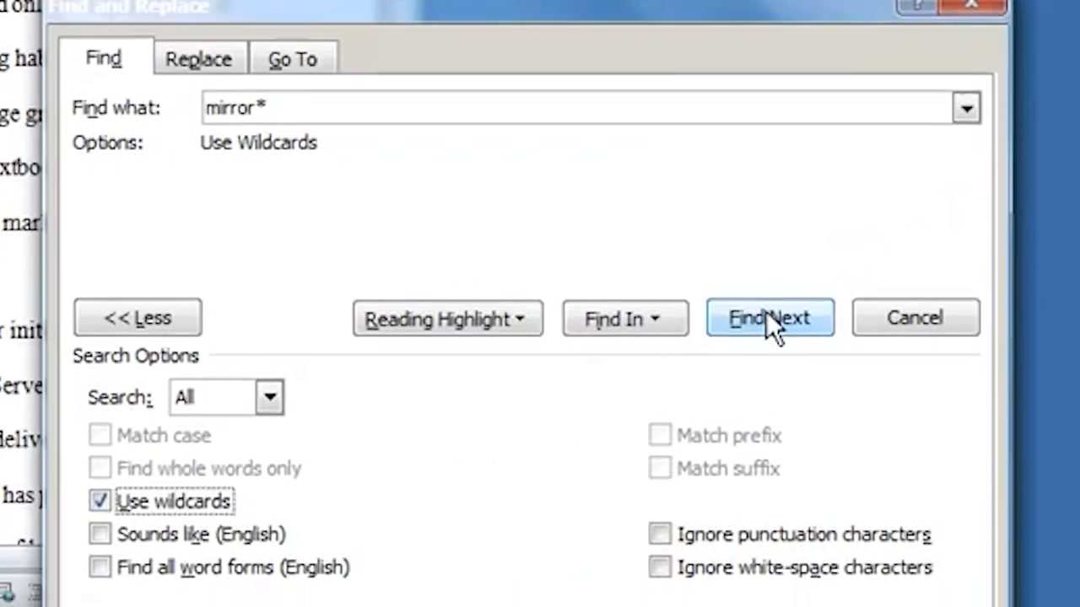
left_click(769, 318)
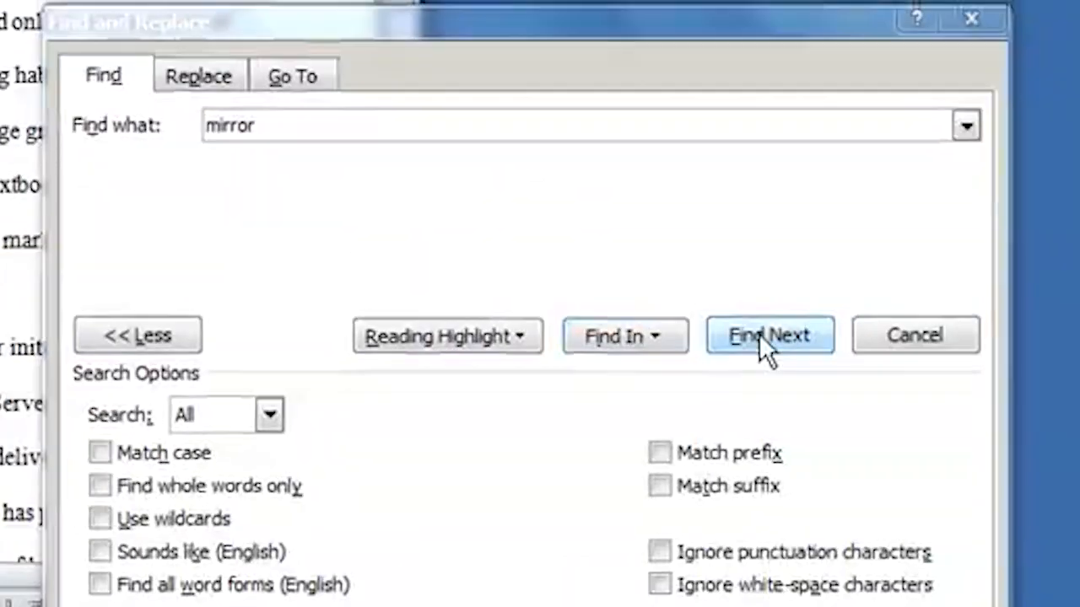
left_click(769, 334)
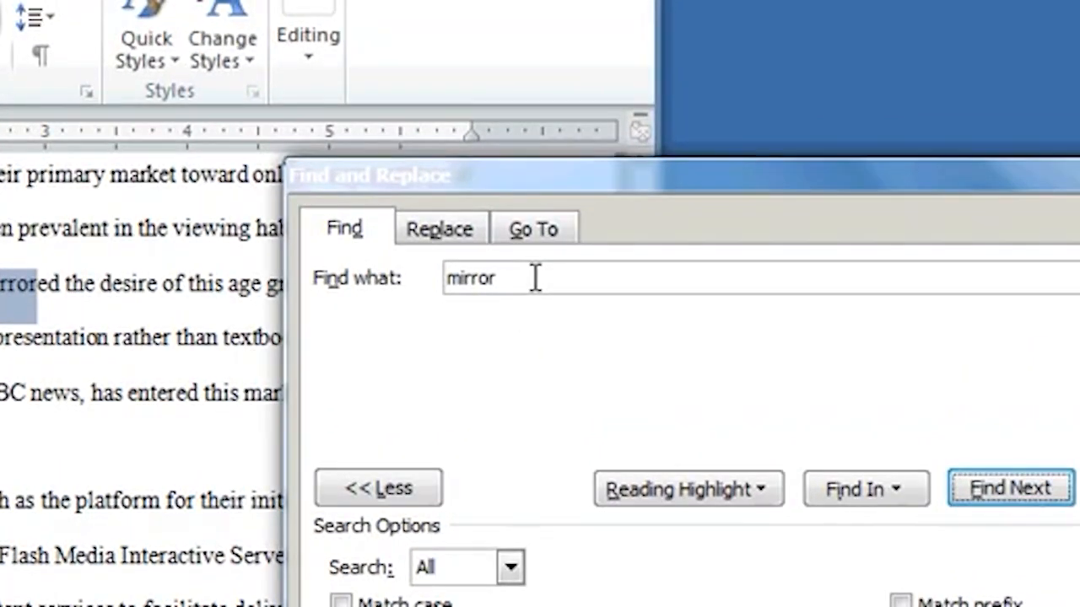
Search for the wildcard pattern 'mi*ed' with Use wildcards on, finding mirrored
double_click(470, 278)
type("mi*ed")
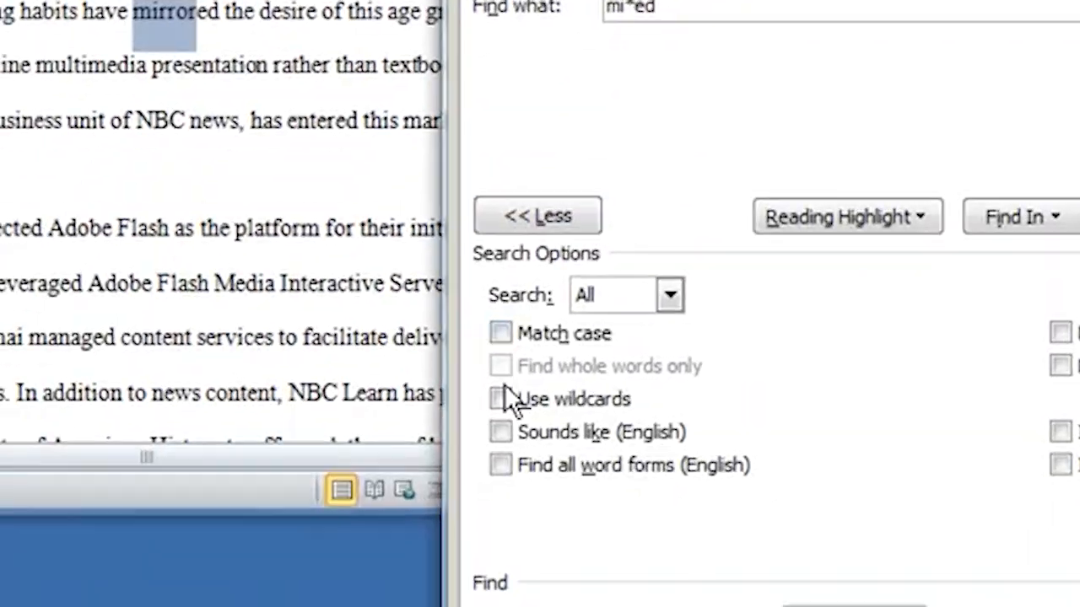
left_click(499, 398)
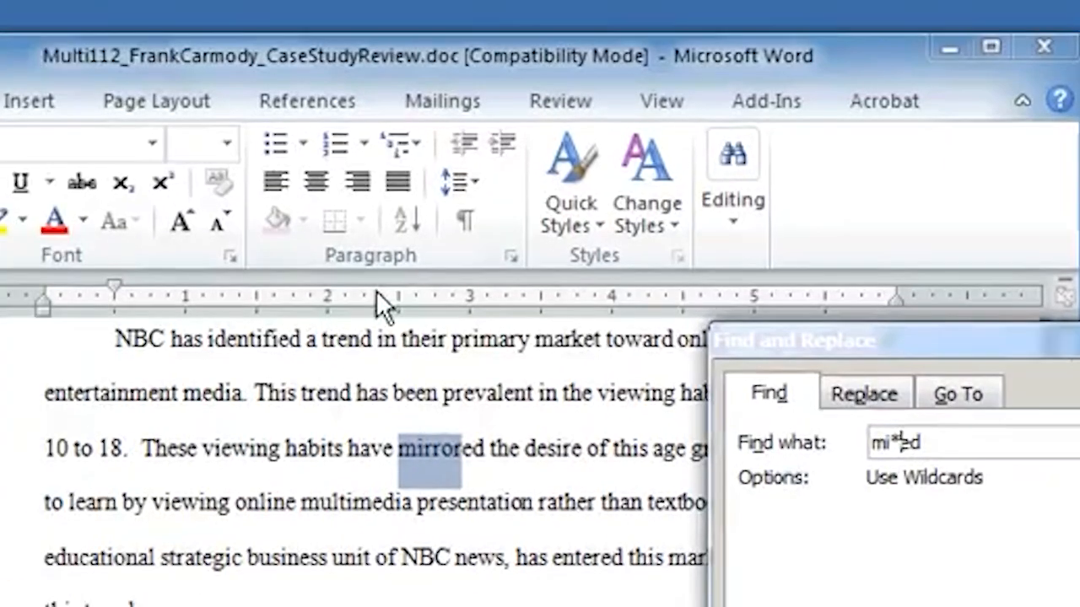
left_click(442, 472)
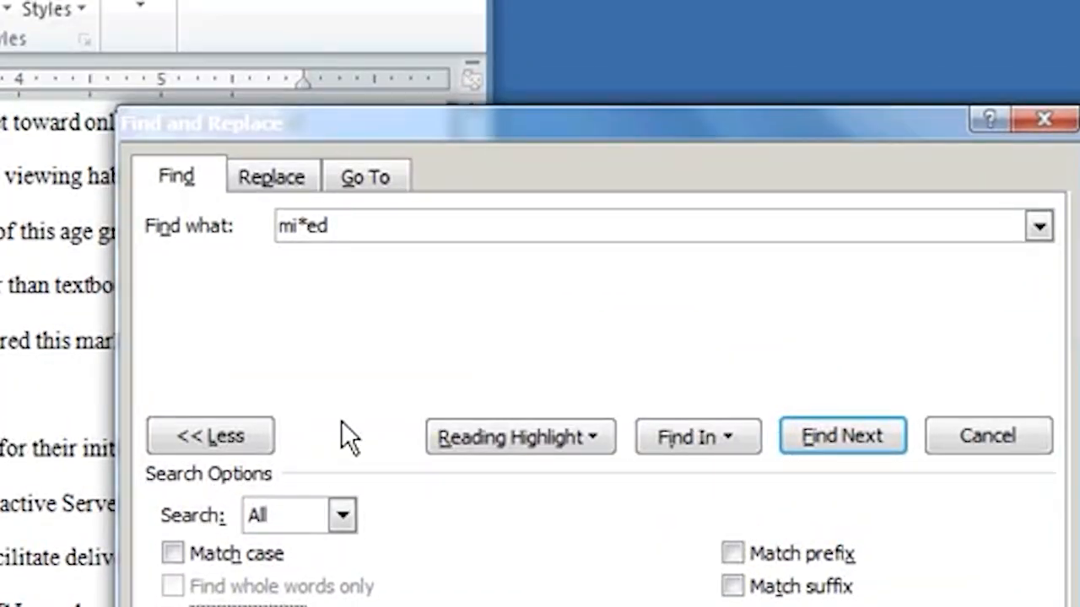
Search for lowercase 'nbc' with Match case on, found inside the nbclearn web address
left_click(172, 553)
type("nbc")
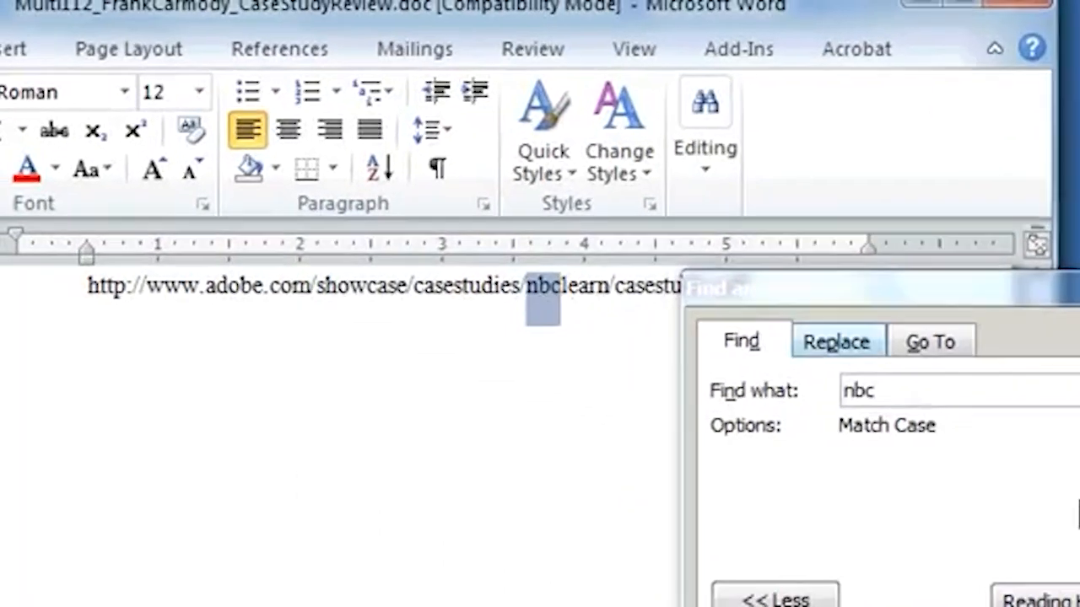
left_click(763, 594)
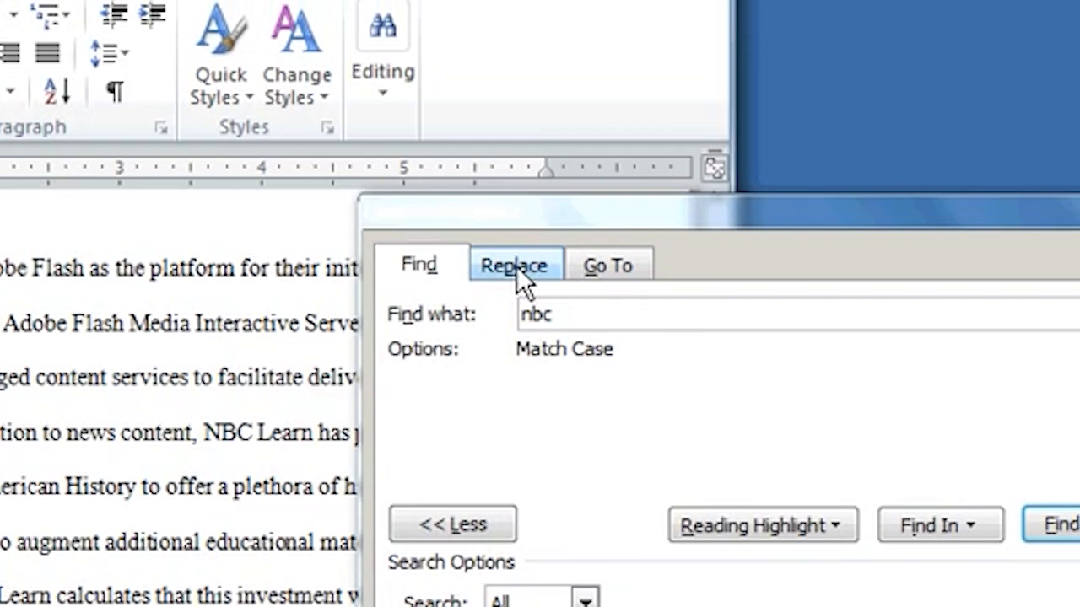
Set Replace to pair NBC with 'NBC (National Broadcasting Service)', case-matched
left_click(512, 265)
type("NBC")
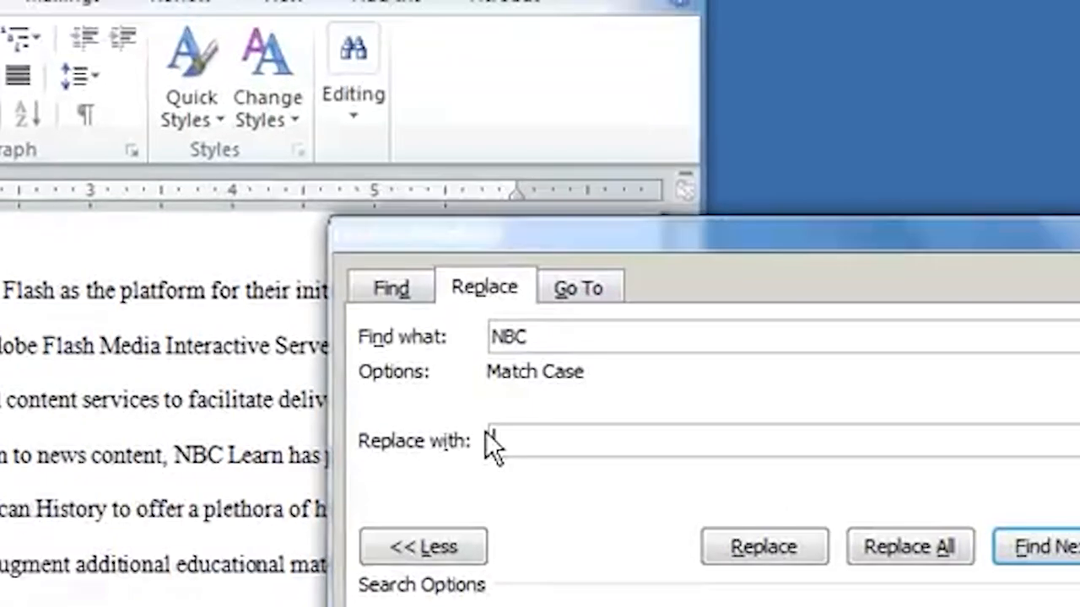
type("National Bro")
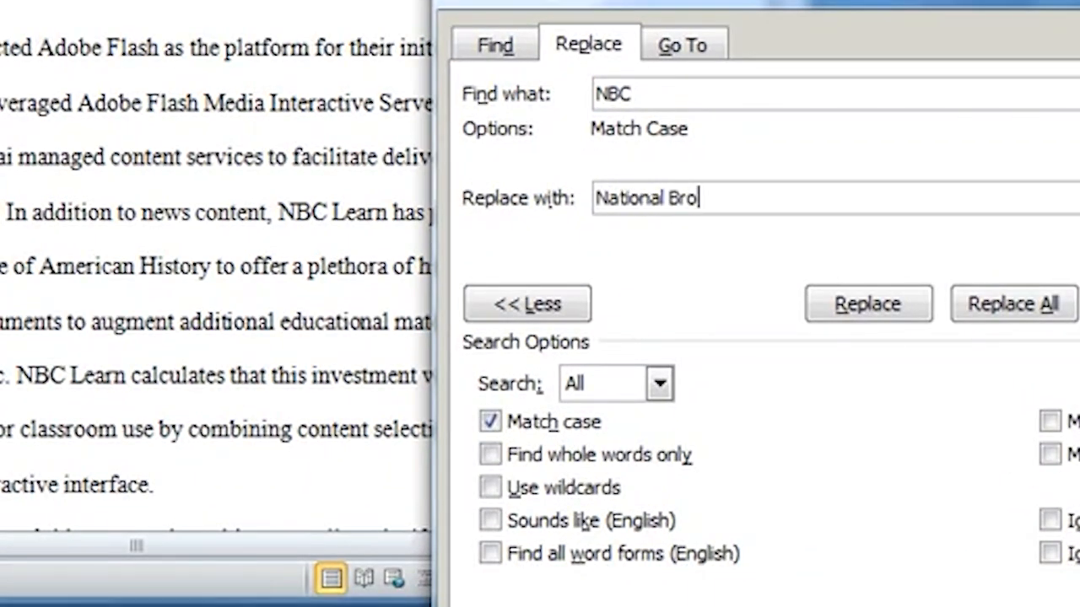
type("adcasting Ser")
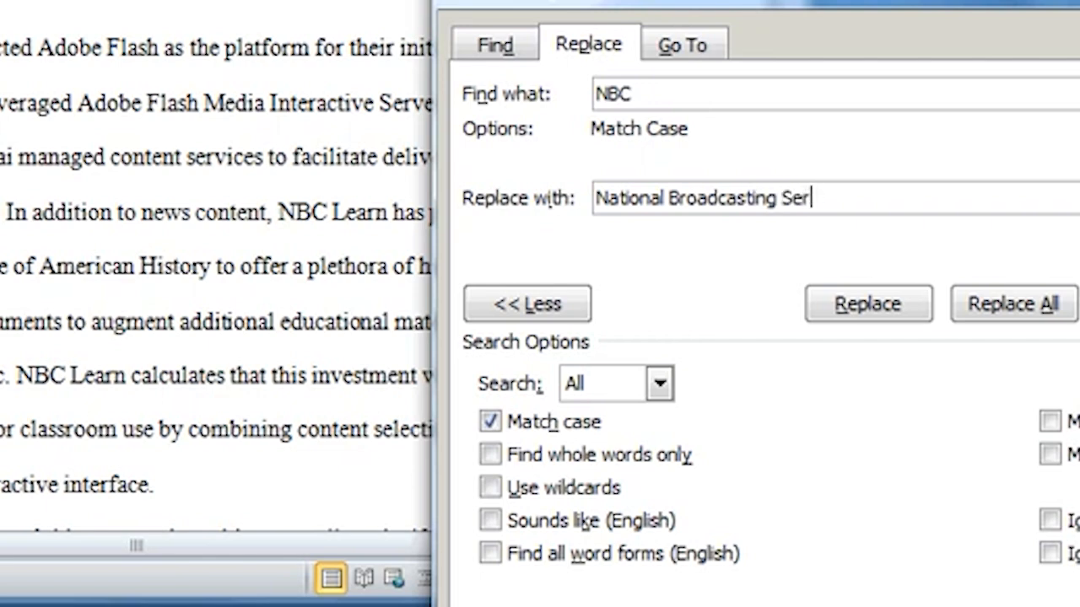
type("vice")
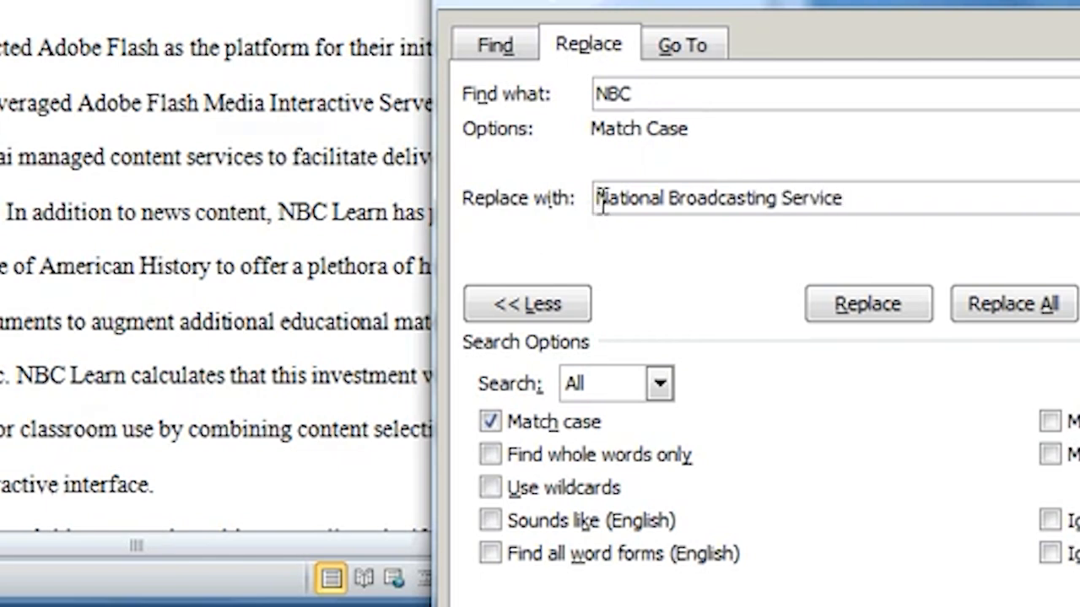
type("NBC (")
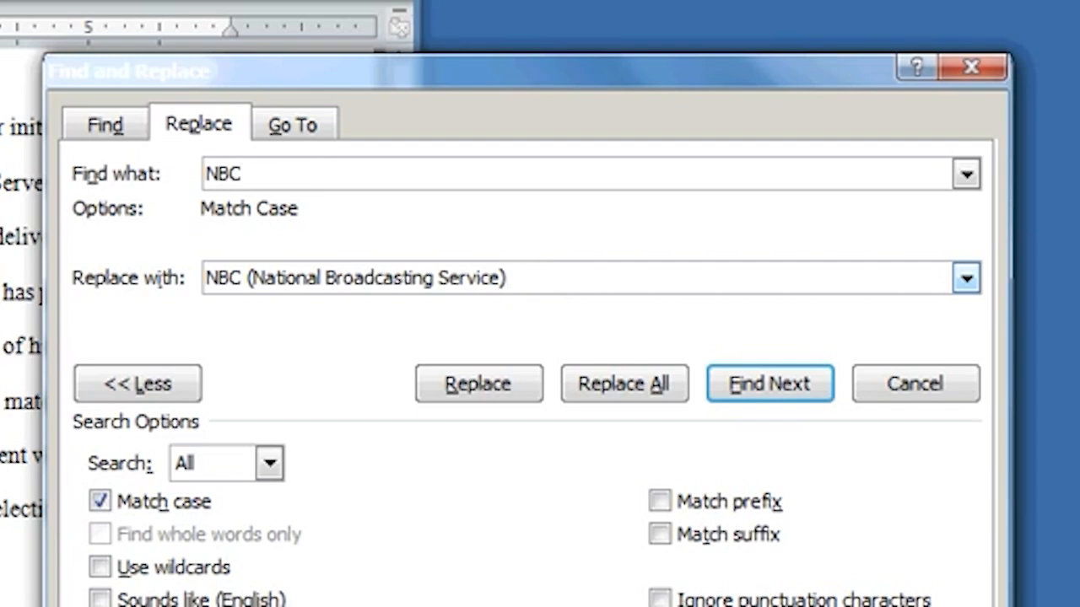
mouse_move(570, 337)
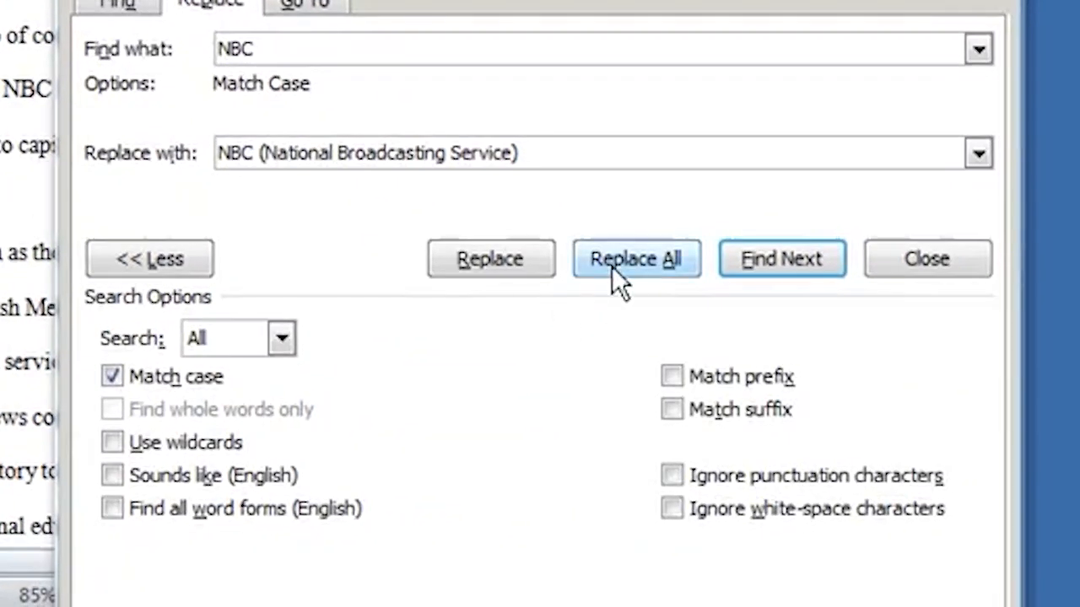
left_click(636, 258)
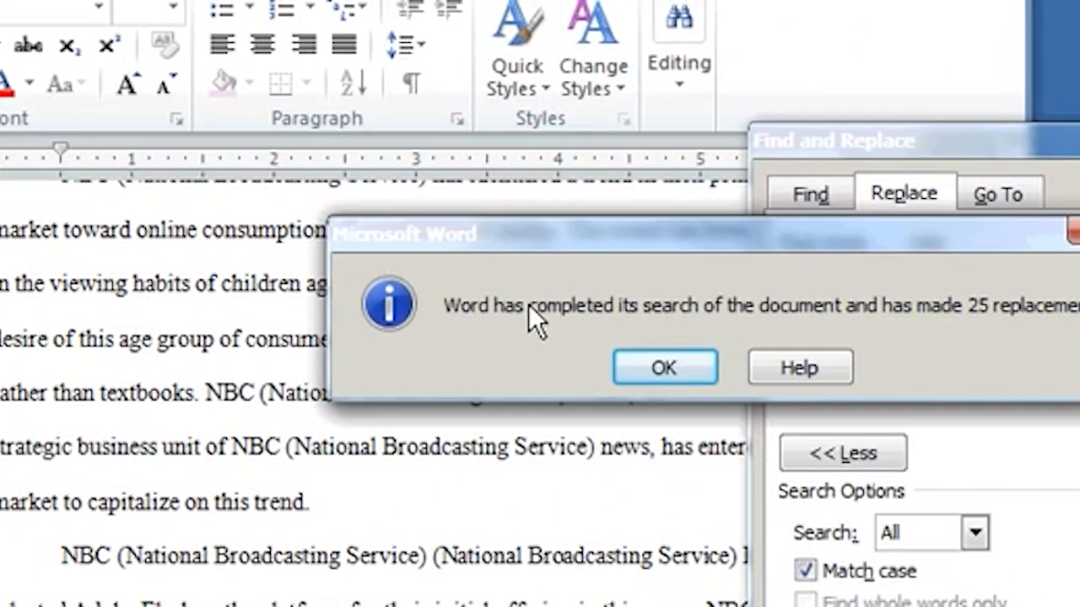
left_click(664, 367)
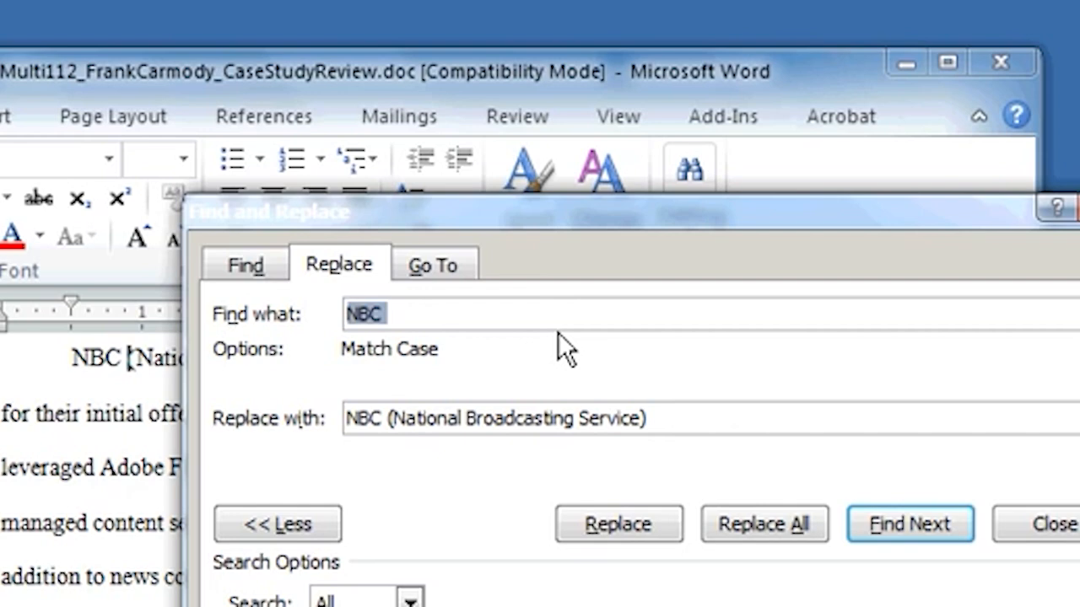
mouse_move(504, 385)
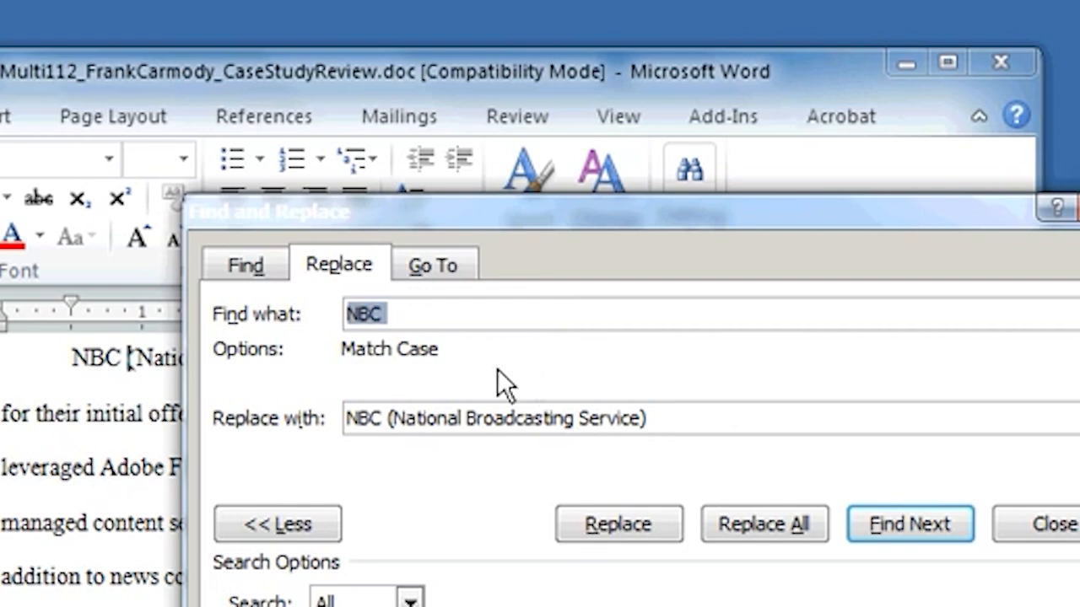